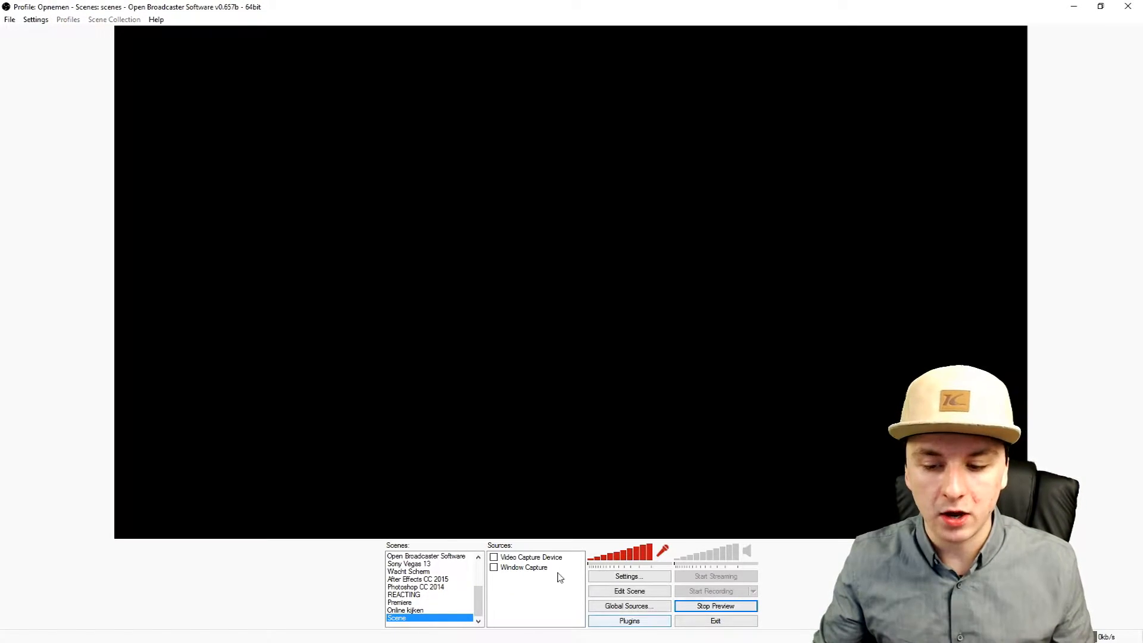
mouse_move(548, 506)
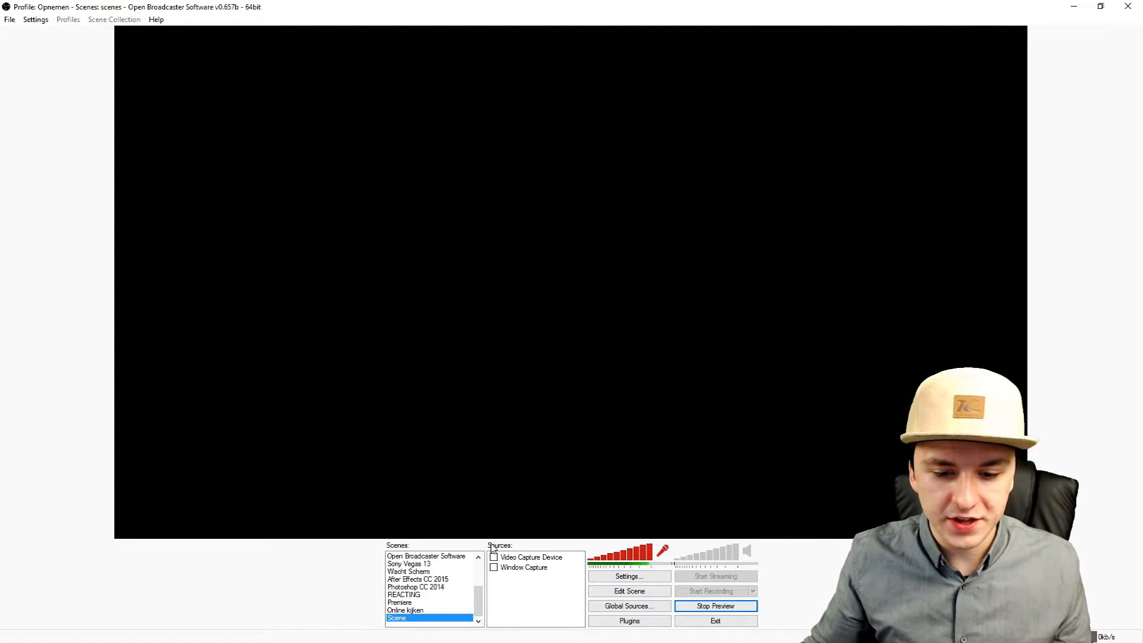
Enable the Video Capture Device source and bring up its device settings showing the Logitech webcam
left_click(494, 557)
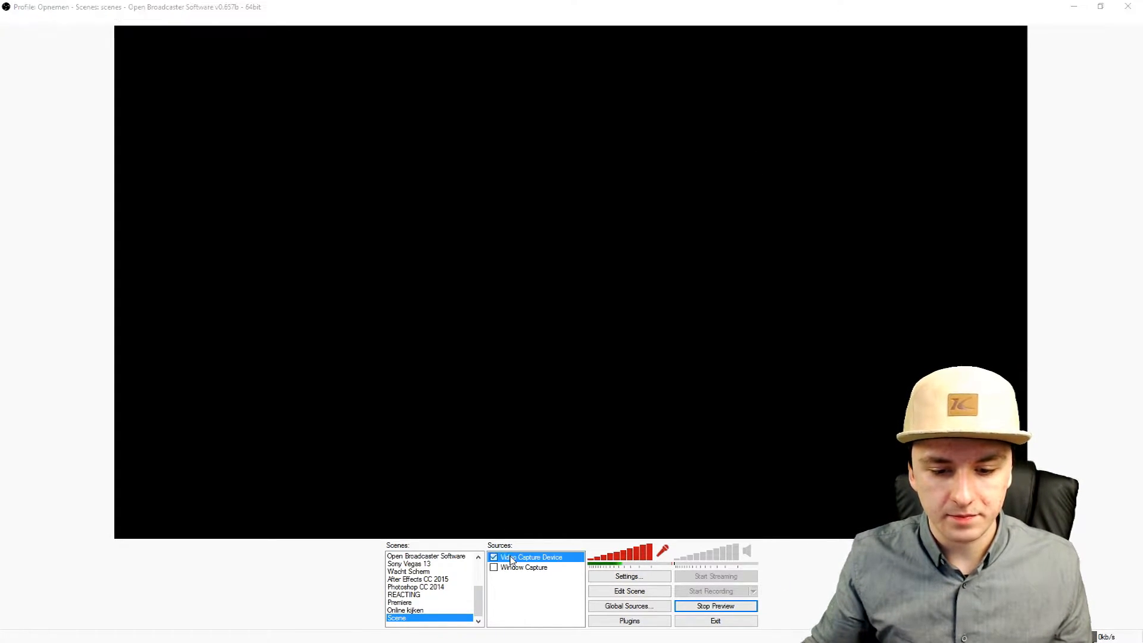
double_click(532, 557)
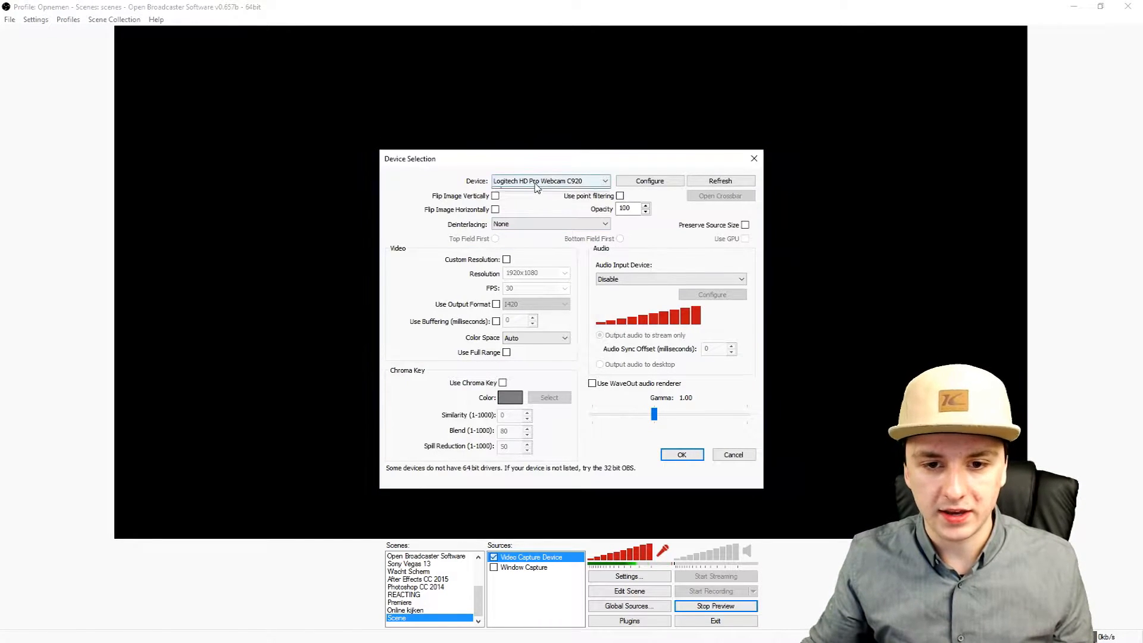
Dismiss the device settings and uncheck the Video Capture Device source again
left_click(681, 454)
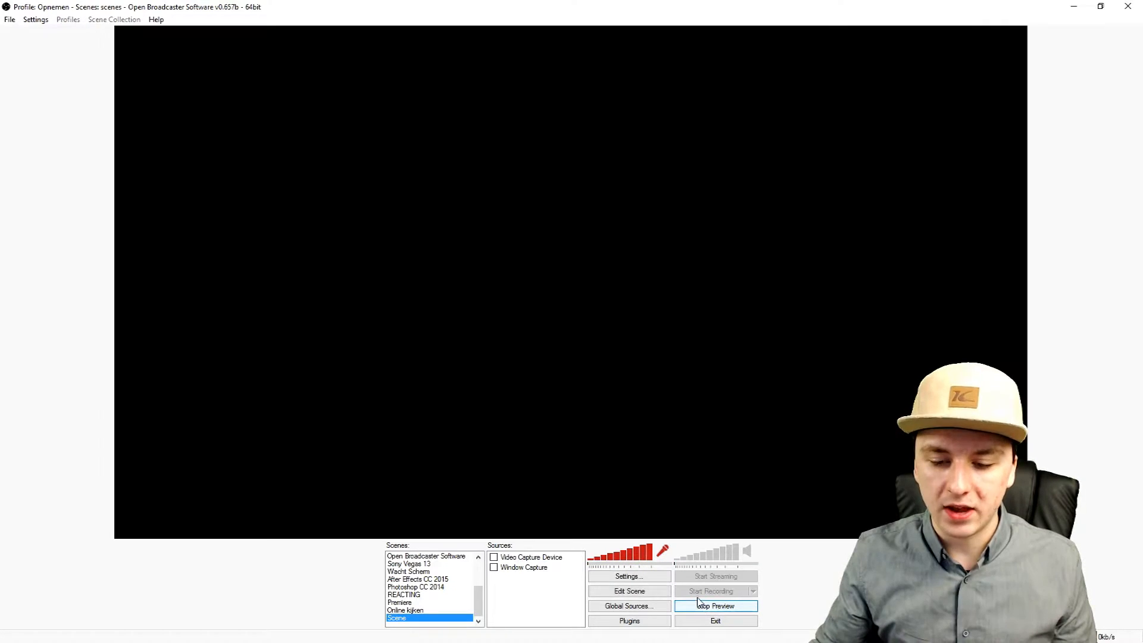
left_click(715, 606)
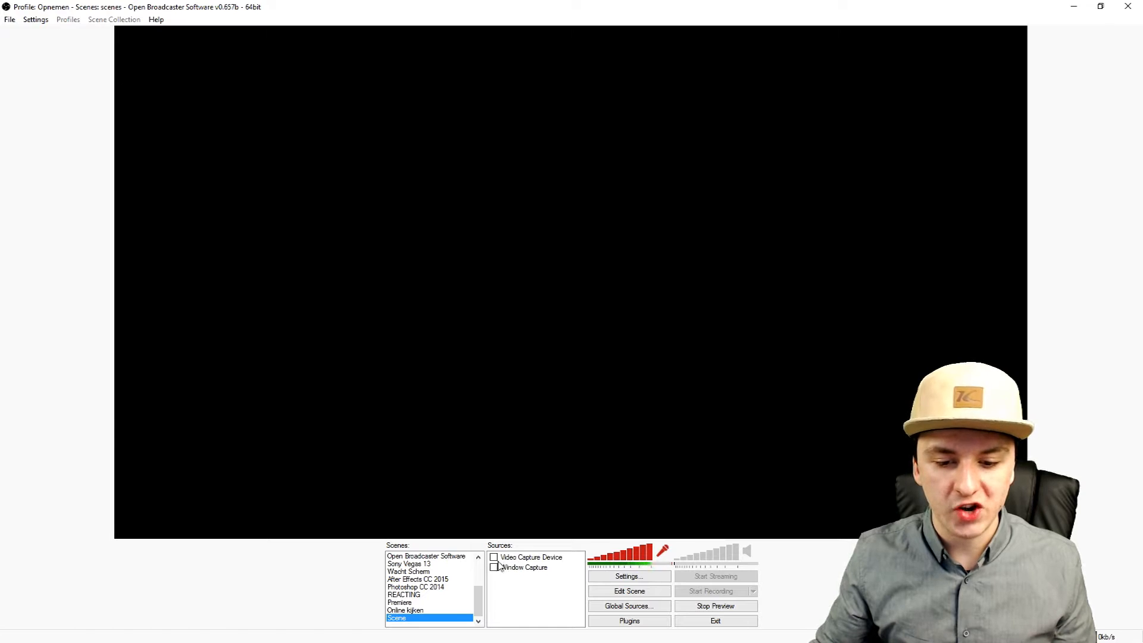